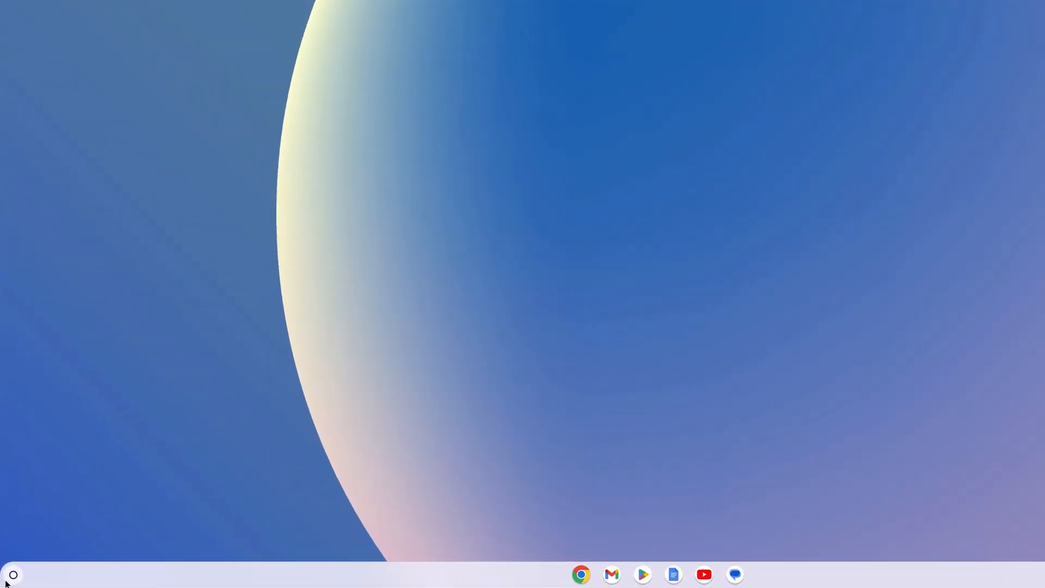
Step: Launch the Settings app from the ChromeOS Launcher app grid
click(12, 573)
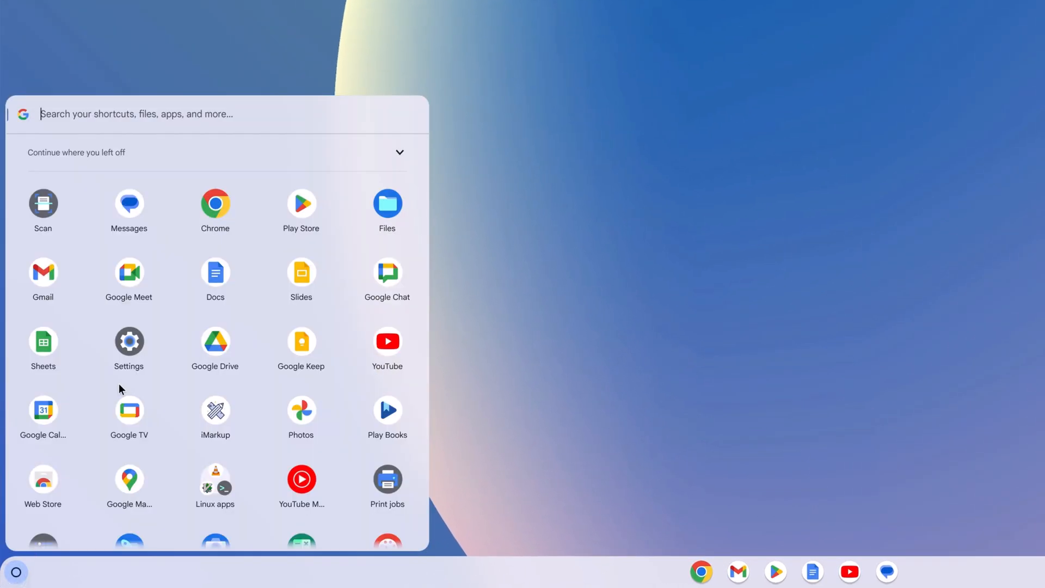
click(128, 348)
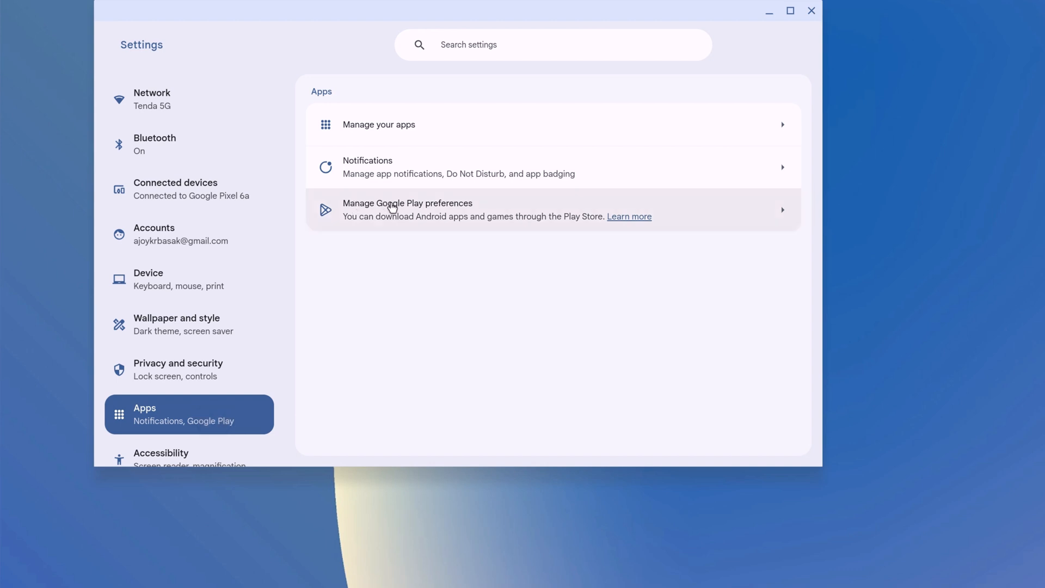
mouse_move(578, 212)
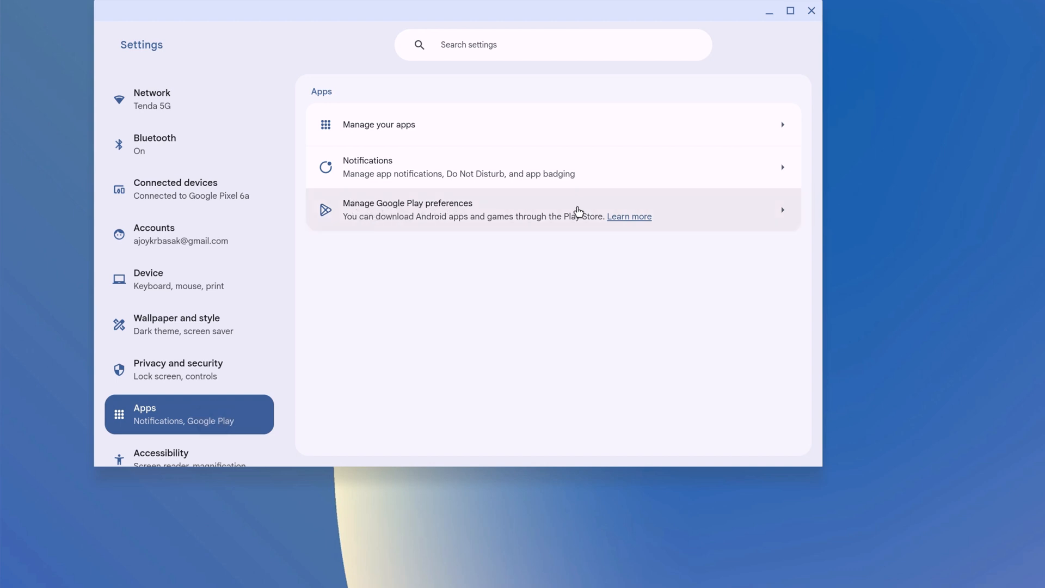
mouse_move(764, 225)
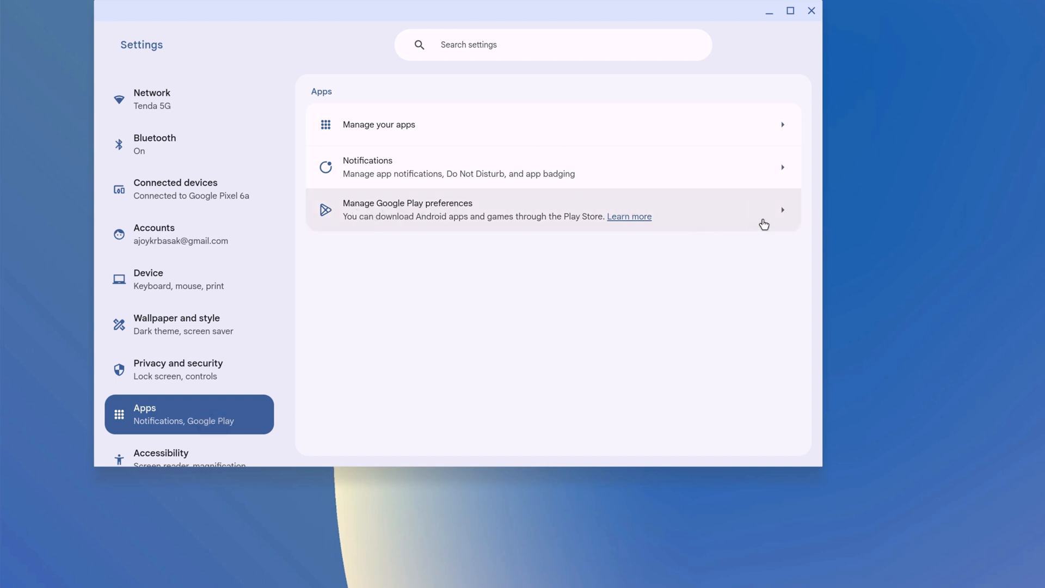
mouse_move(732, 218)
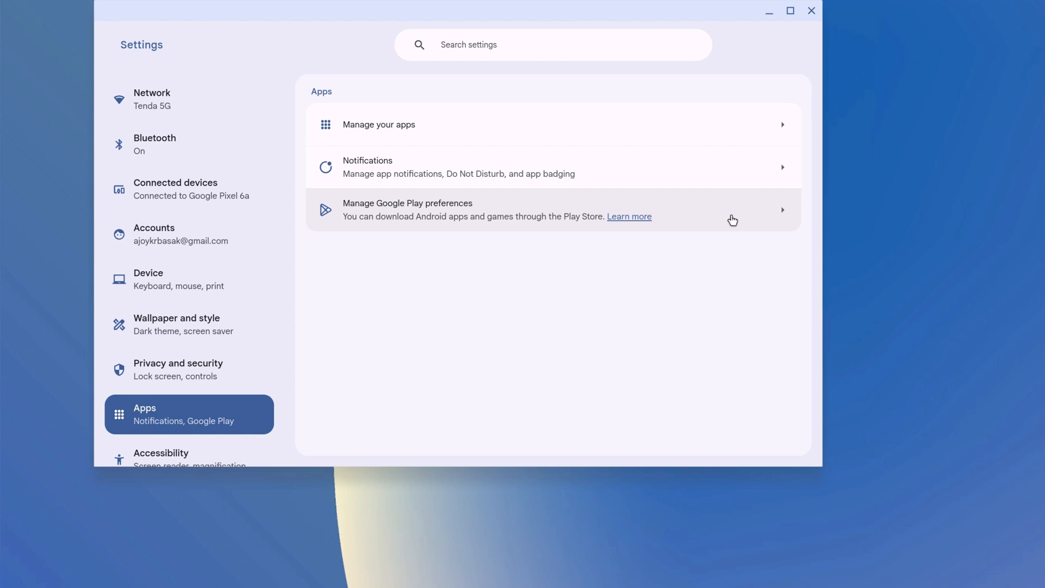
mouse_move(700, 229)
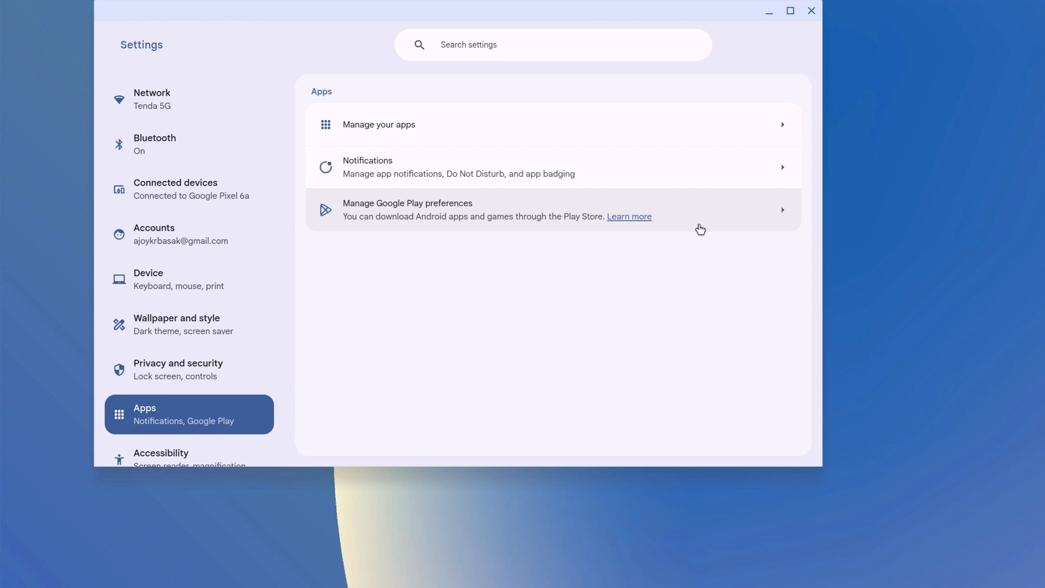
mouse_move(704, 219)
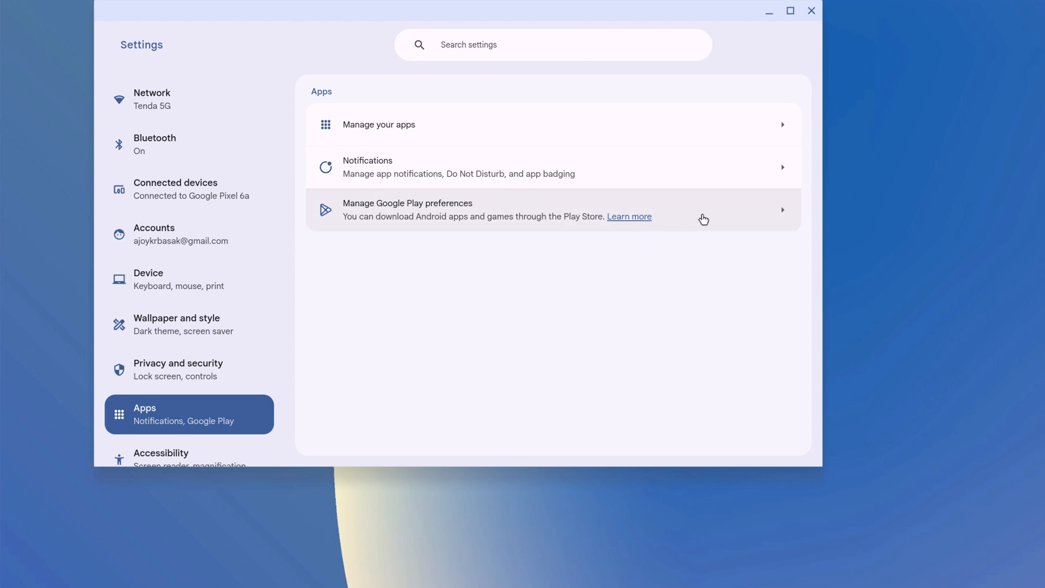
Step: View the Manage Google Play preferences page, then close the Settings window
click(406, 209)
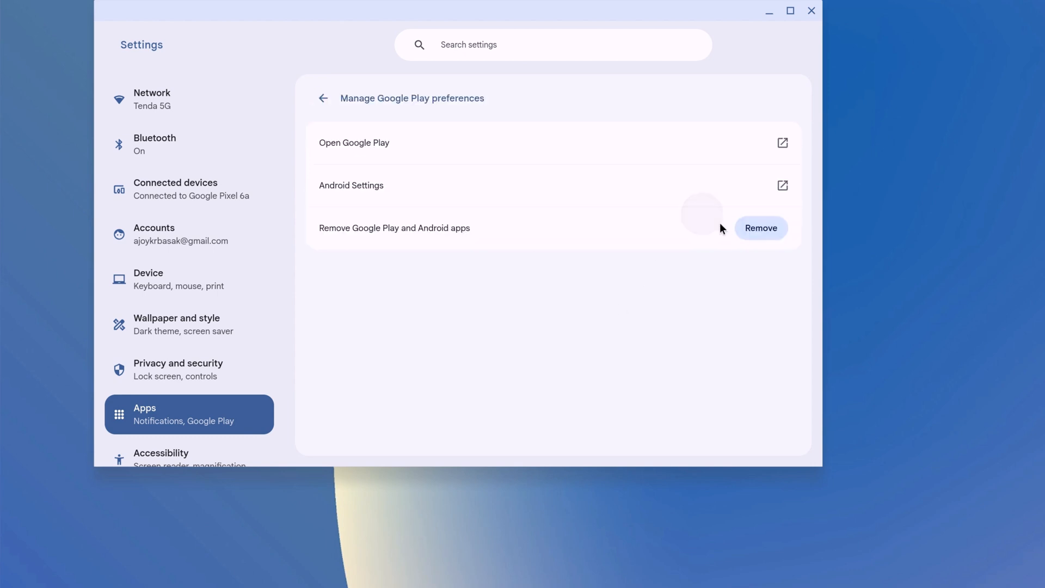
mouse_move(445, 417)
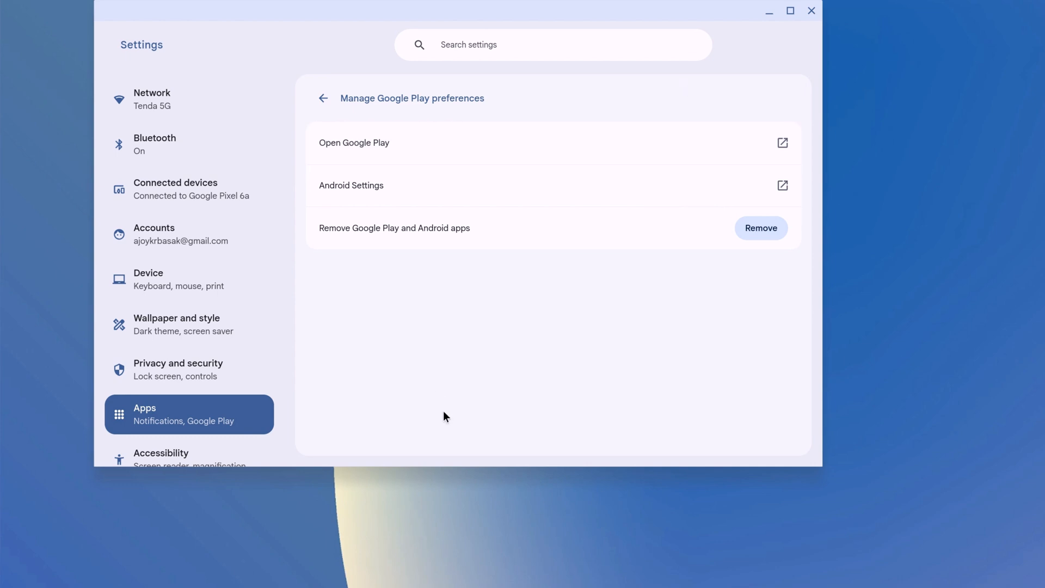
mouse_move(342, 240)
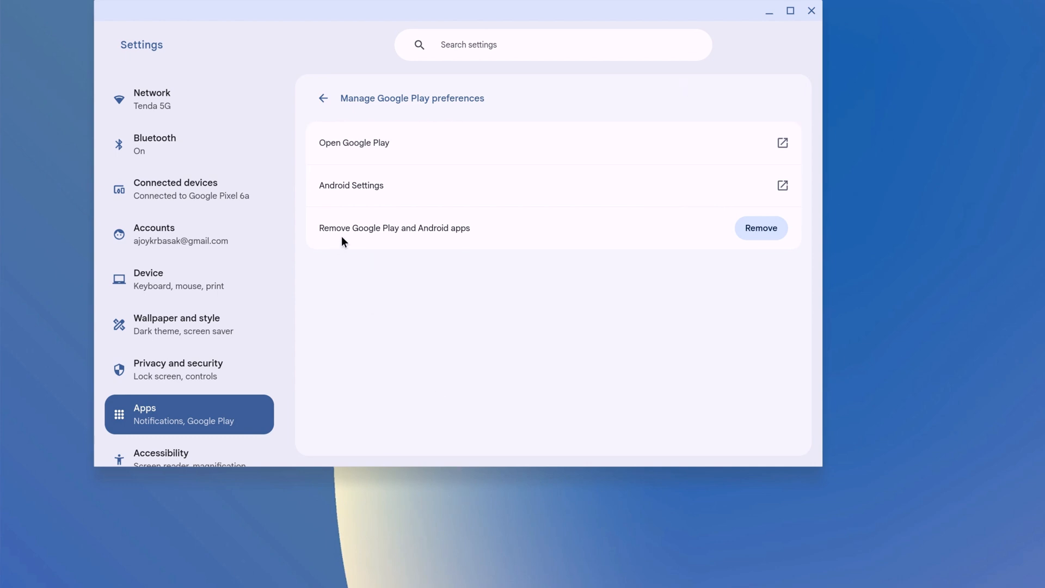
mouse_move(644, 240)
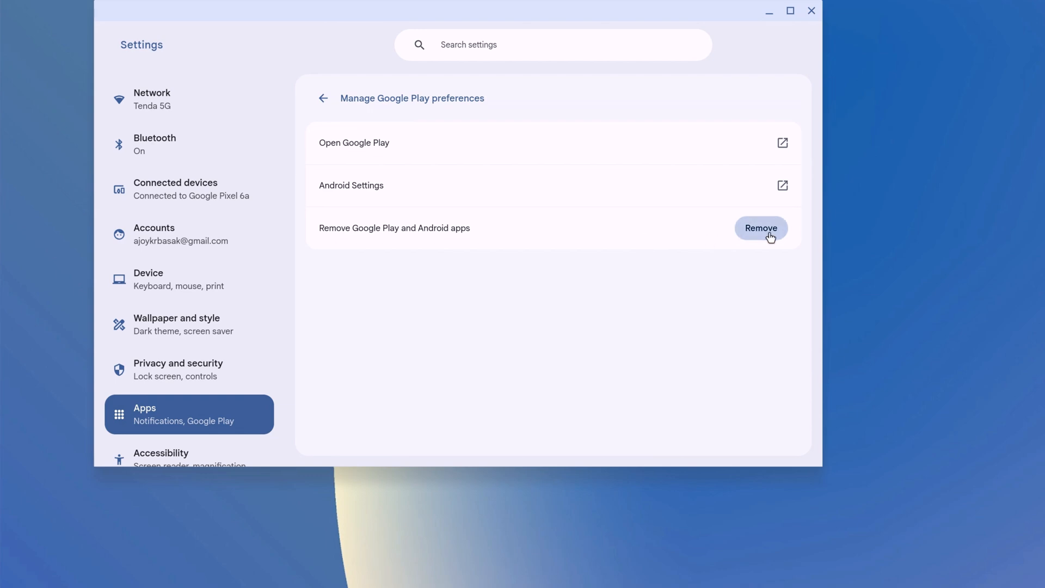
mouse_move(820, 14)
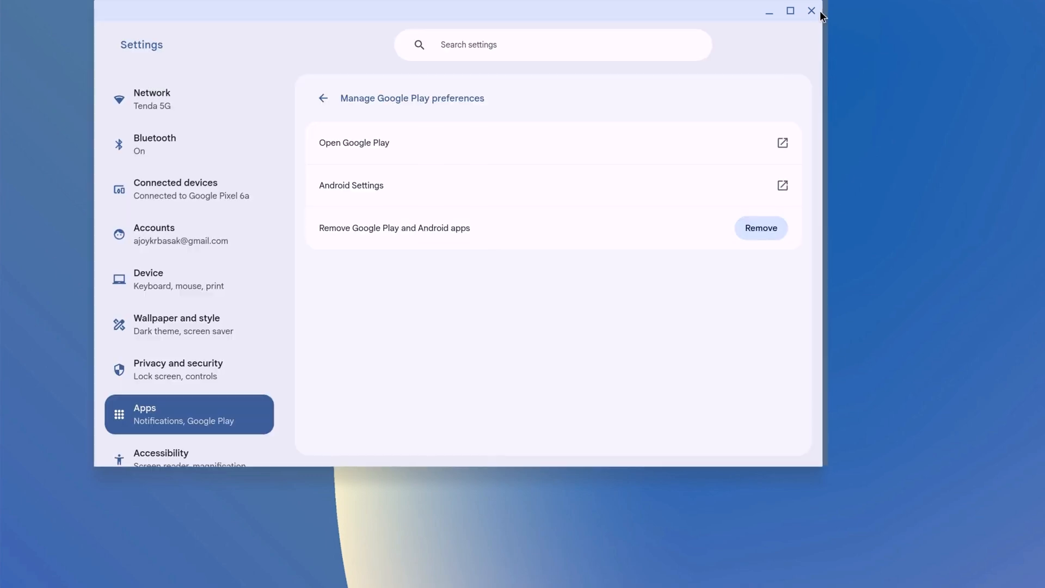
click(811, 11)
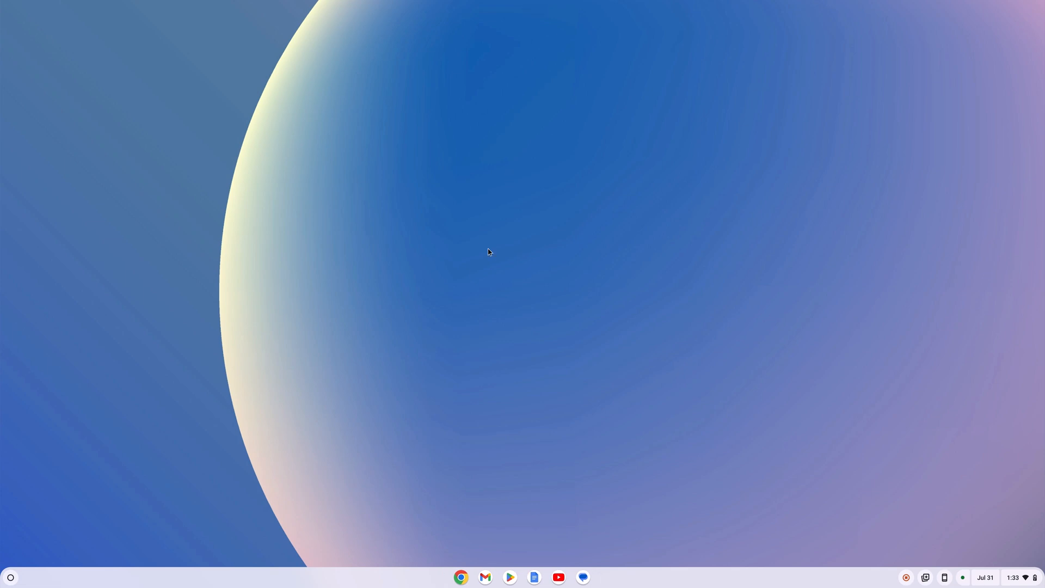